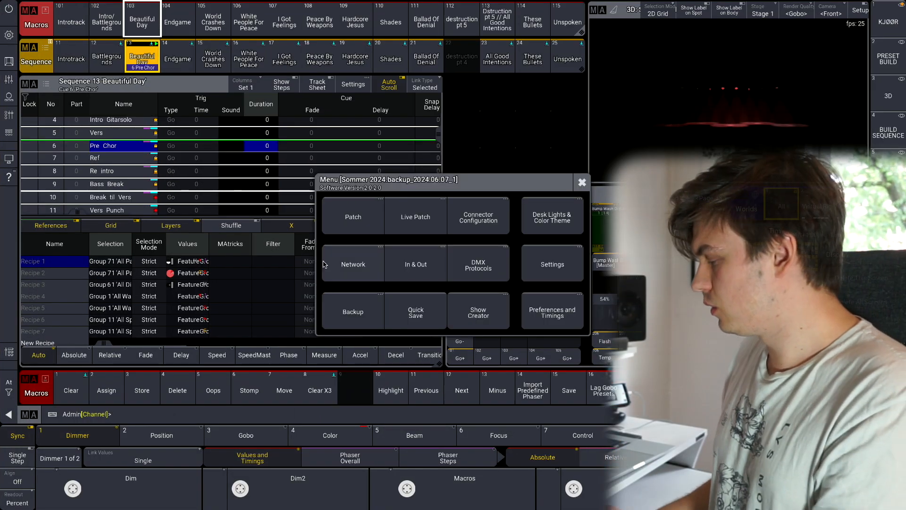
Open the In & Out settings and show the MIDI Remotes list
left_click(414, 265)
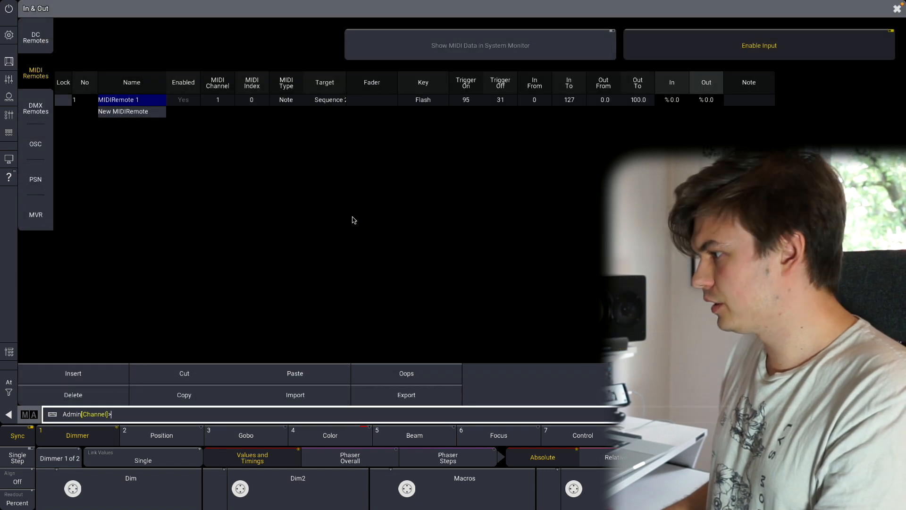
left_click(35, 144)
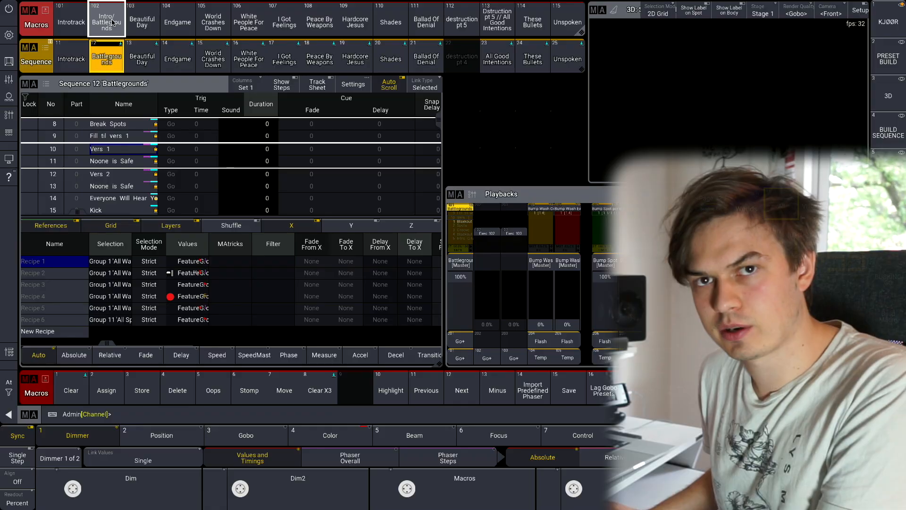
Open Macro 102 'Intro/ Battlegrounds' to review its eleven command lines
double_click(106, 22)
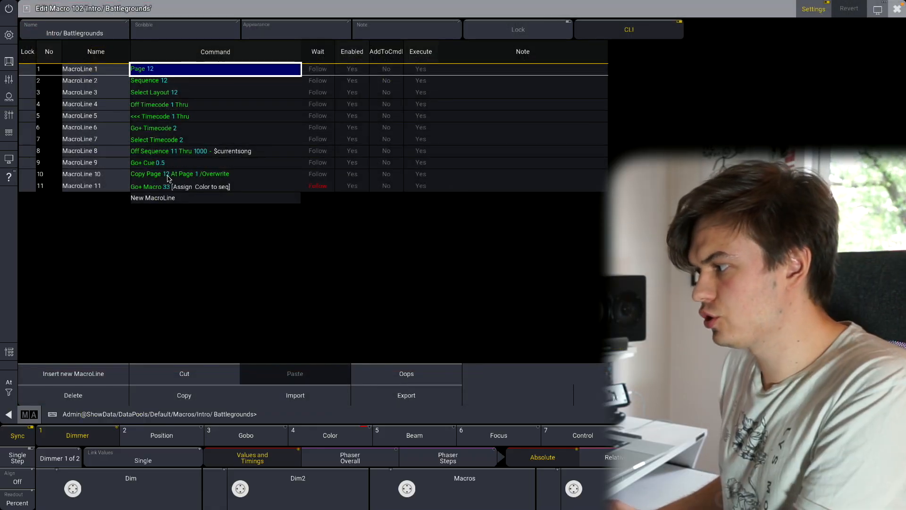